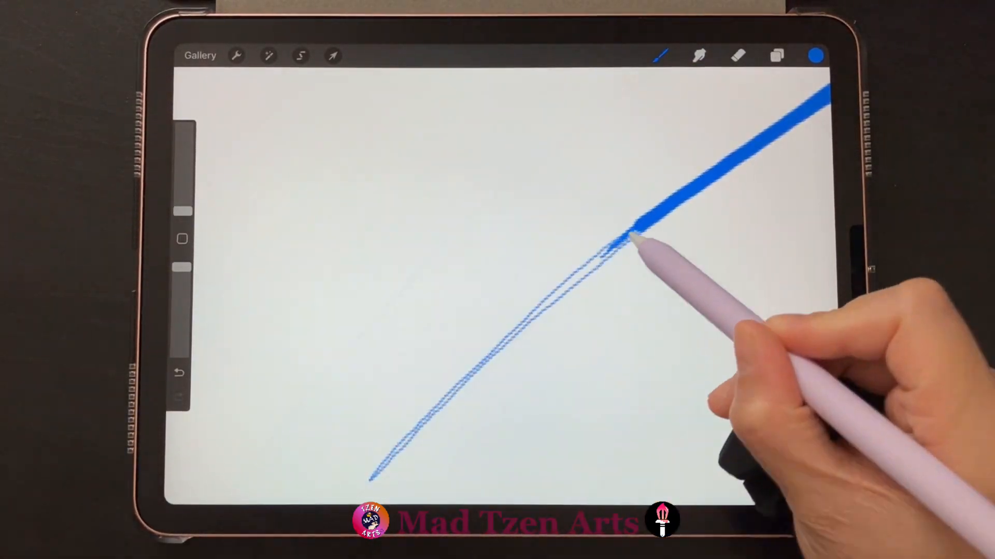
# Paint the broad rainbow swoosh stroke and soften it with roughly 8% Gaussian Blur
pyautogui.moveTo(634, 235); pyautogui.dragTo(380, 469)
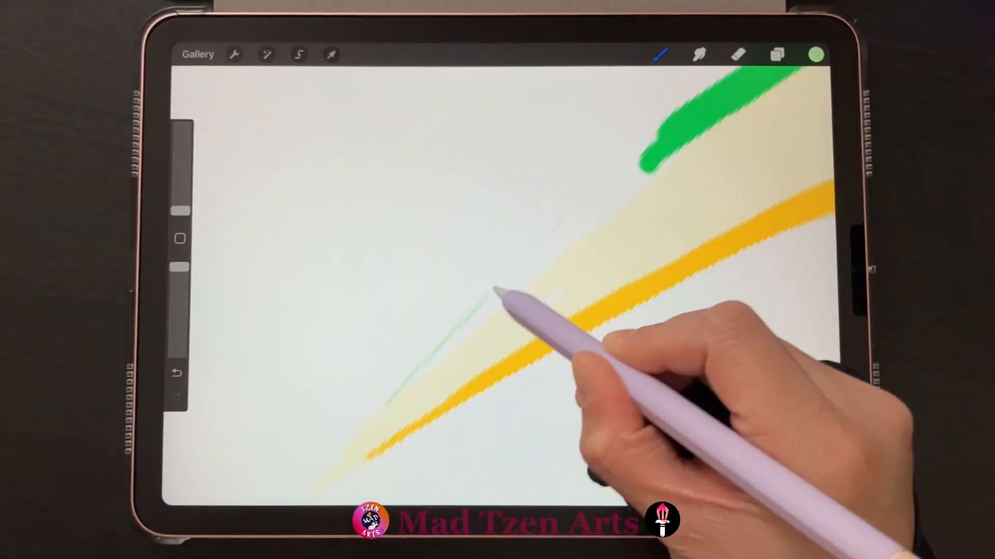
pyautogui.click(266, 55)
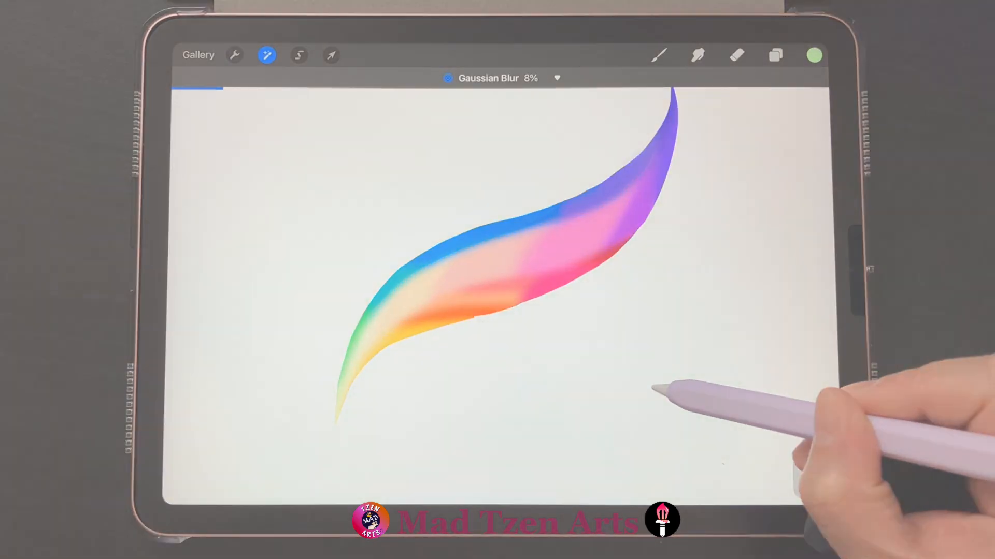